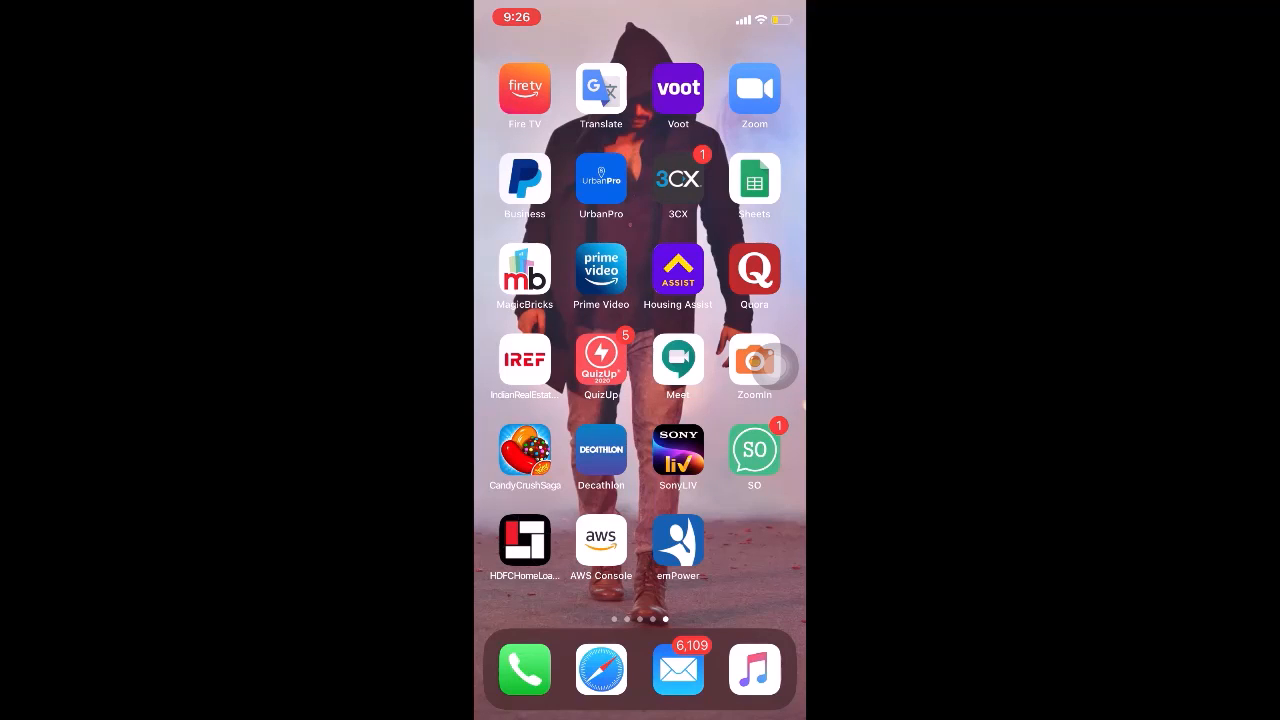
Launch the AWS Console app to reach its saved-identity selection screen
{"action": "left_click", "coordinate": [600, 536]}
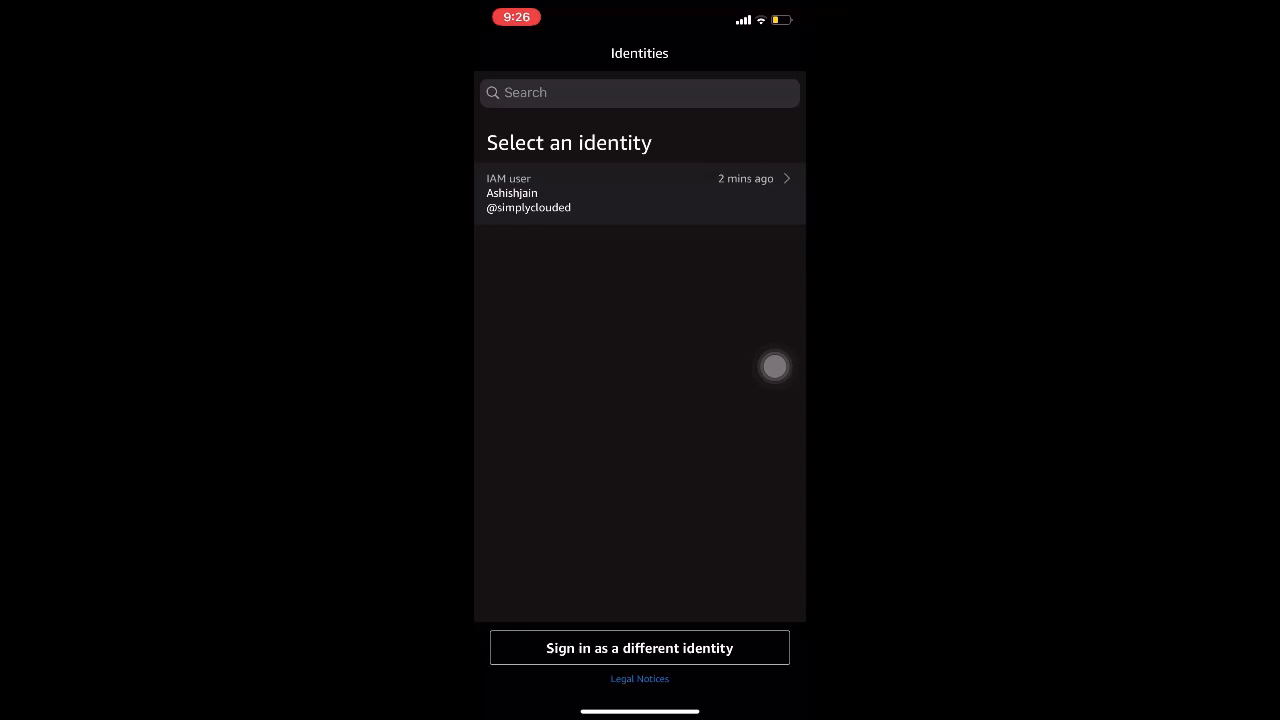
Sign in as the saved IAM user, entering the password and submitting to reach the dashboard
{"action": "left_click", "coordinate": [640, 194]}
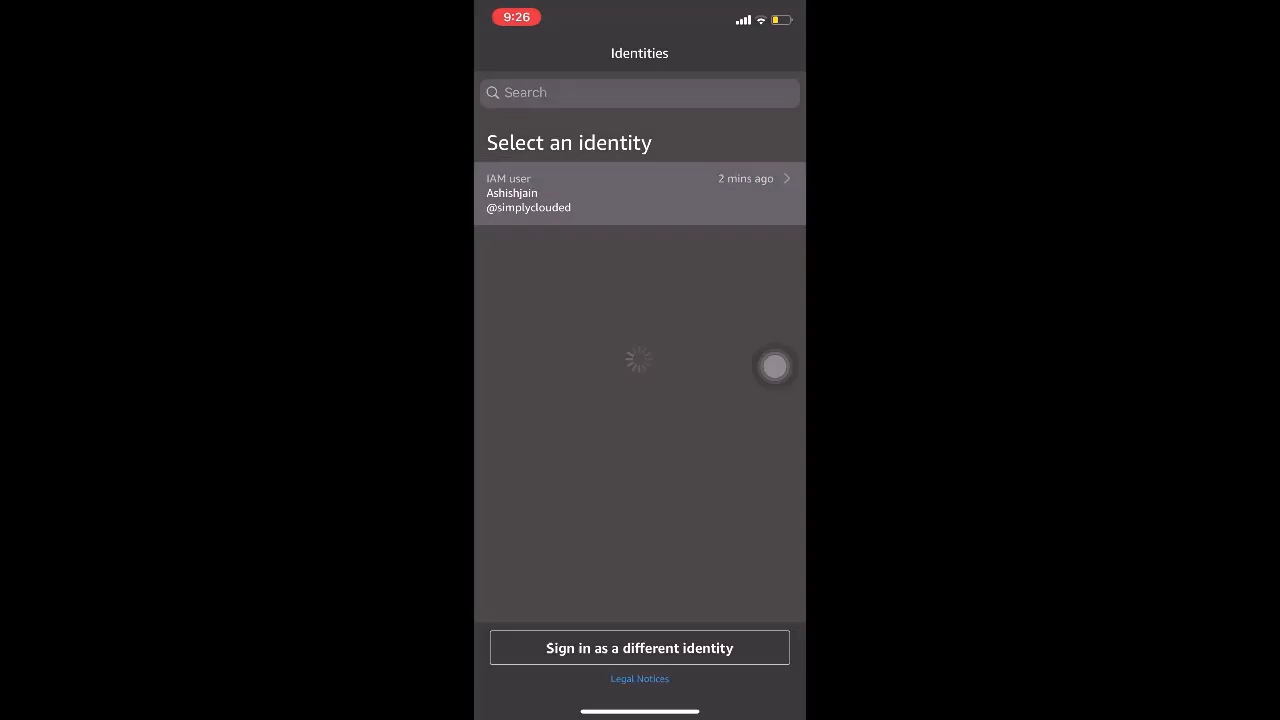
{"action": "left_click", "coordinate": [640, 192]}
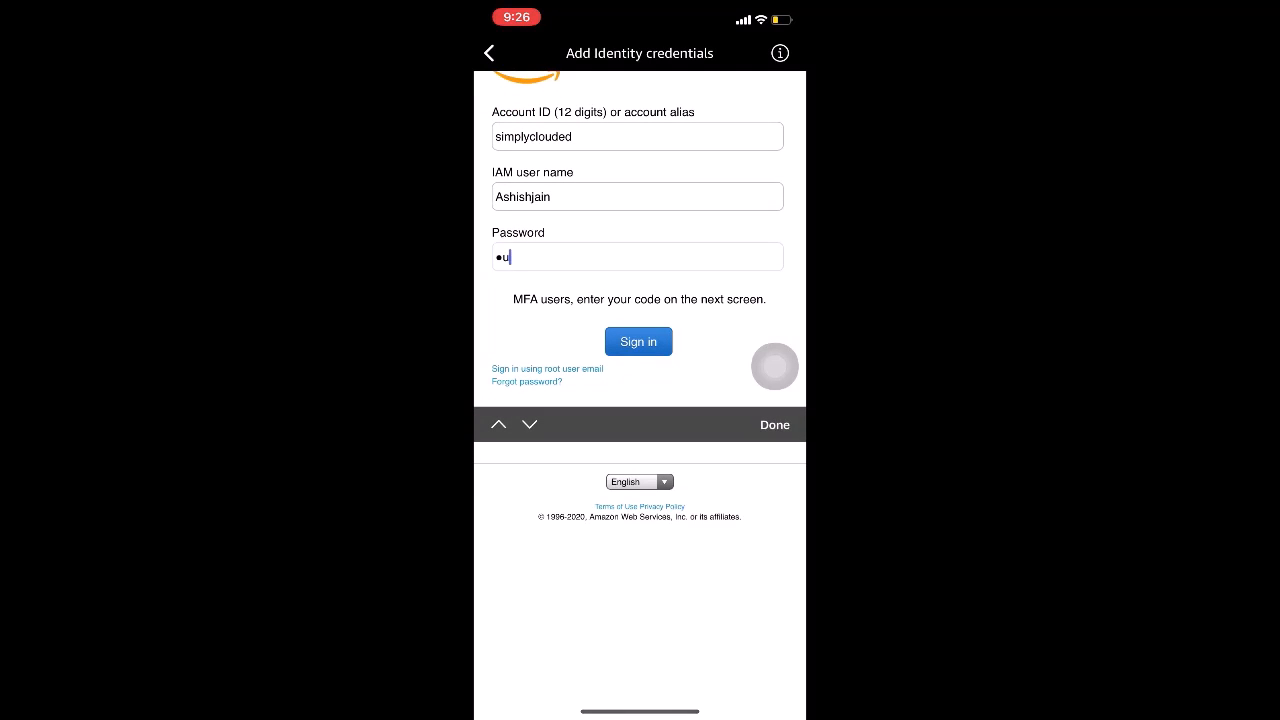
{"action": "type", "text": "assword"}
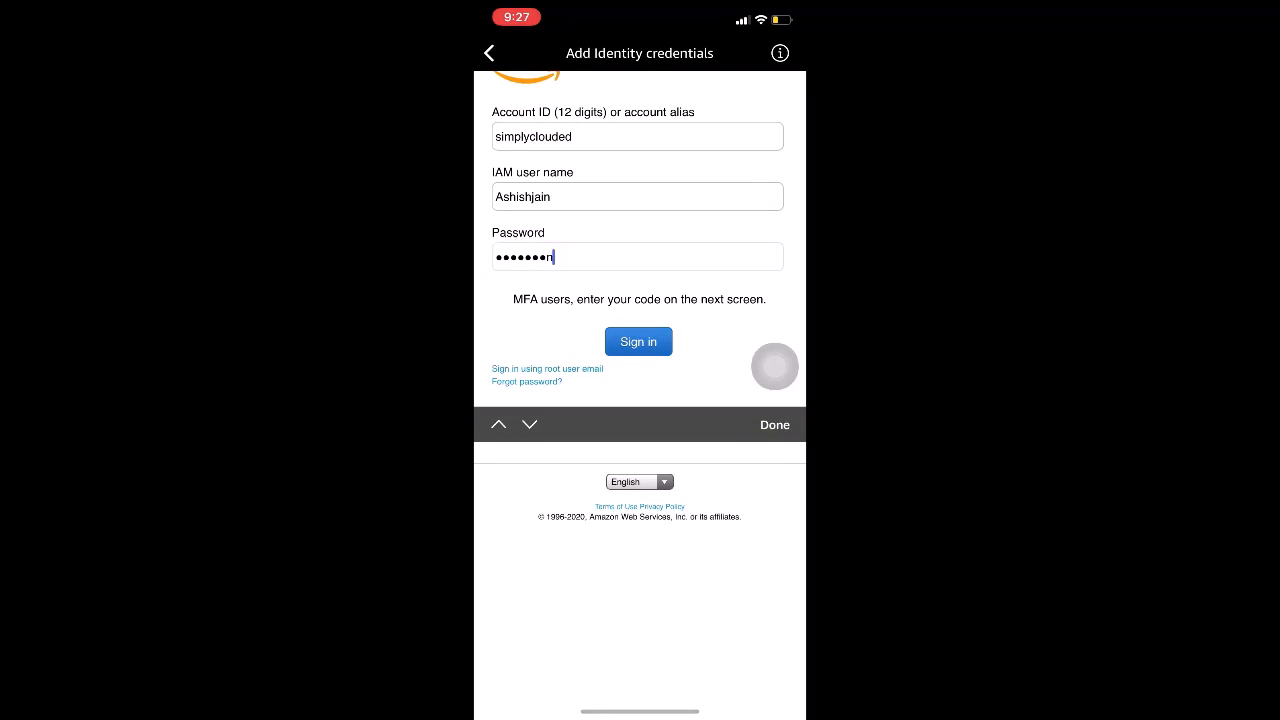
{"action": "type", "text": "1"}
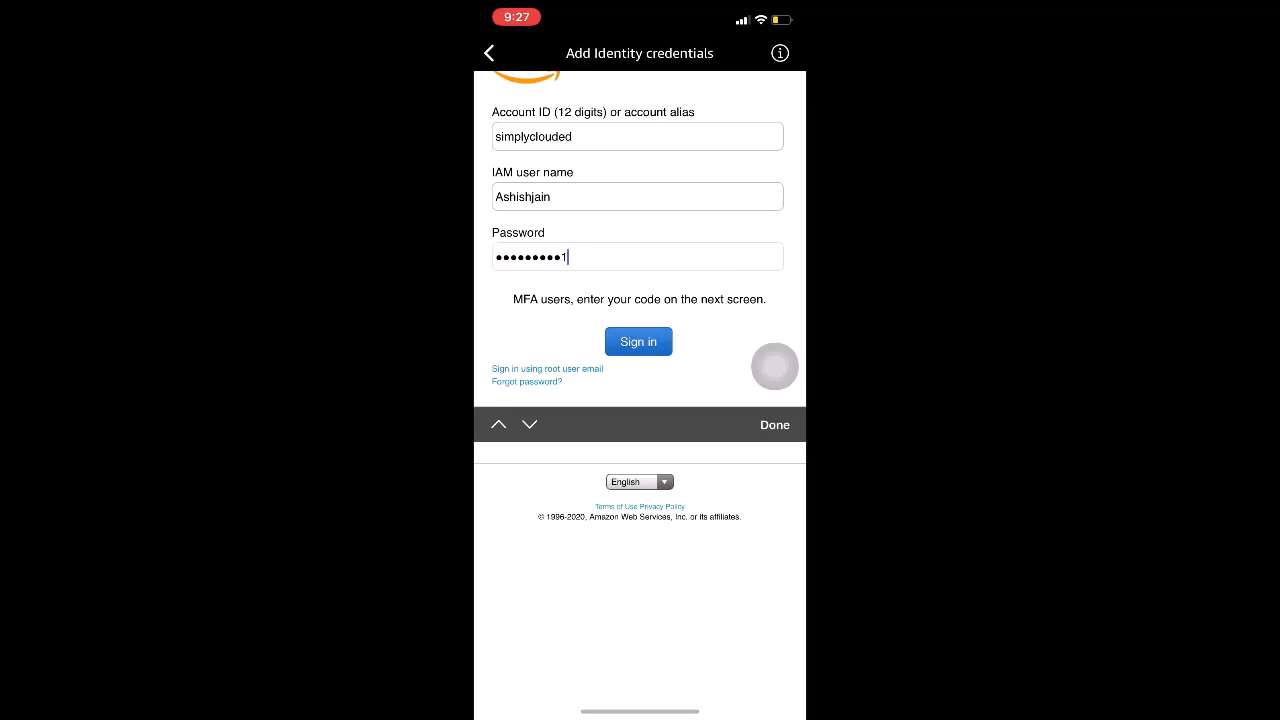
{"action": "left_click", "coordinate": [638, 340]}
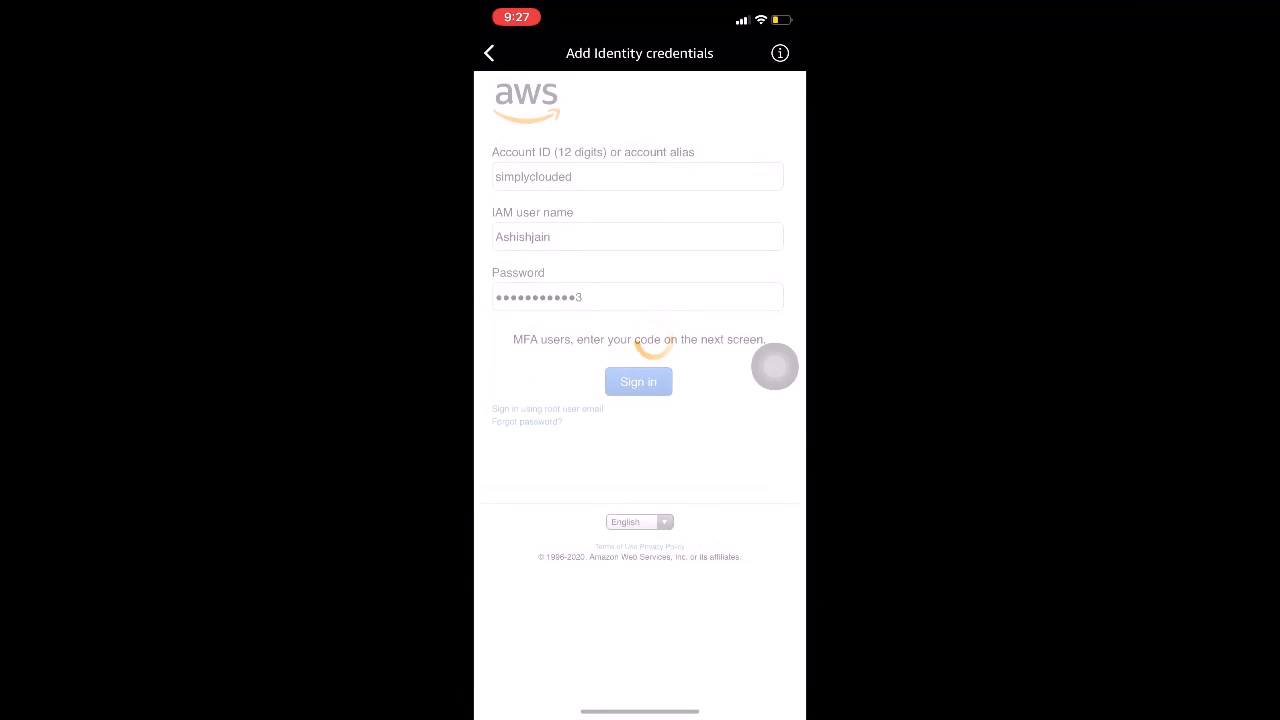
{"action": "left_click", "coordinate": [638, 380]}
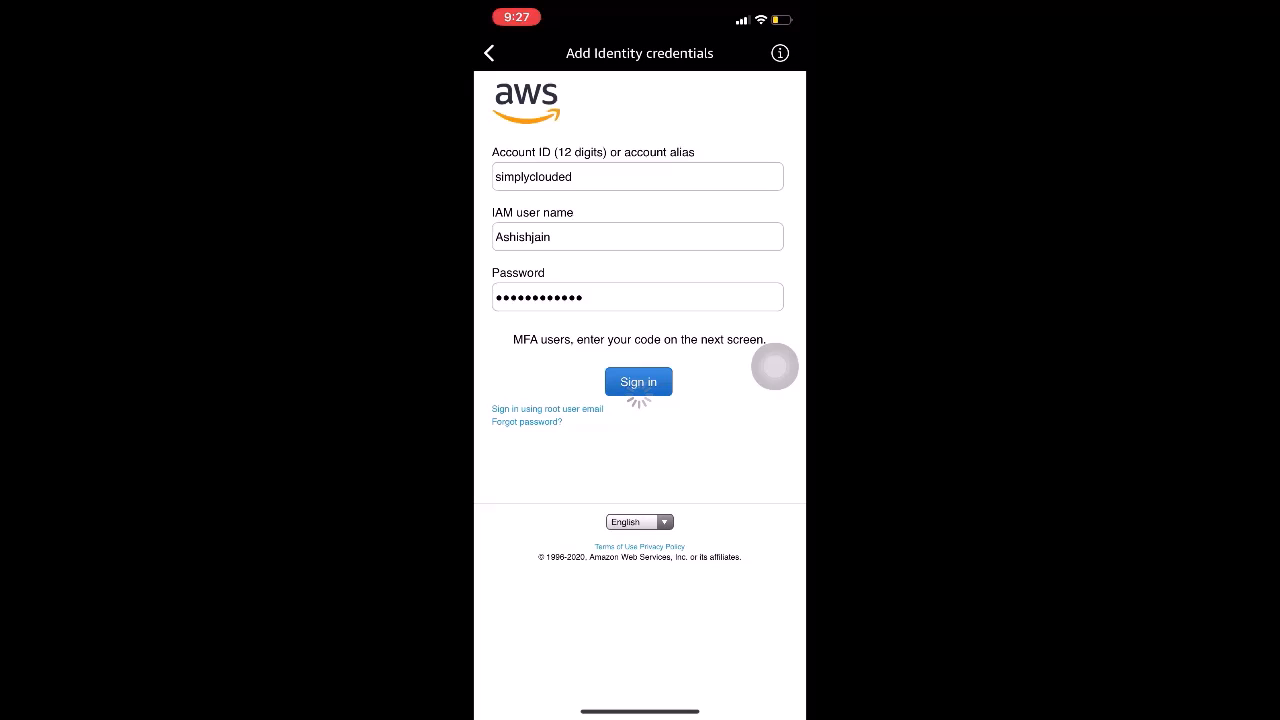
{"action": "left_click", "coordinate": [638, 382]}
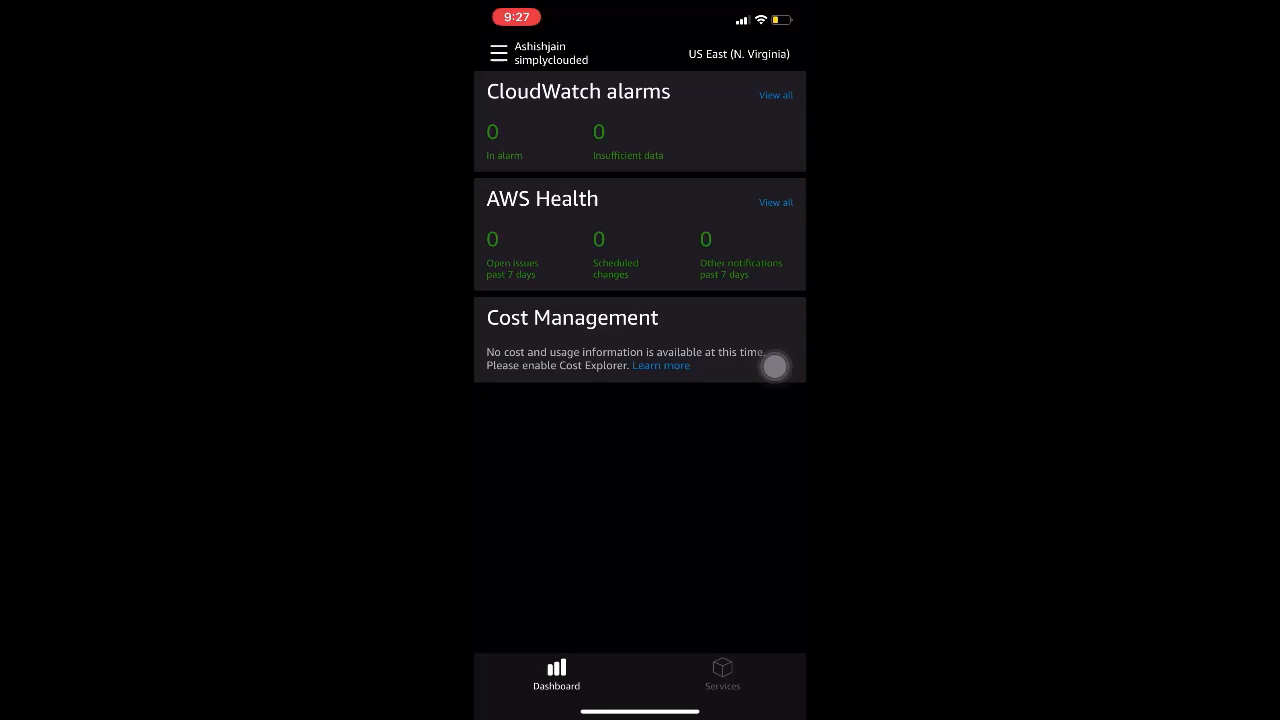
Show the Services list of supported AWS services (EC2, IAM, Lambda, S3)
{"action": "left_click", "coordinate": [738, 52]}
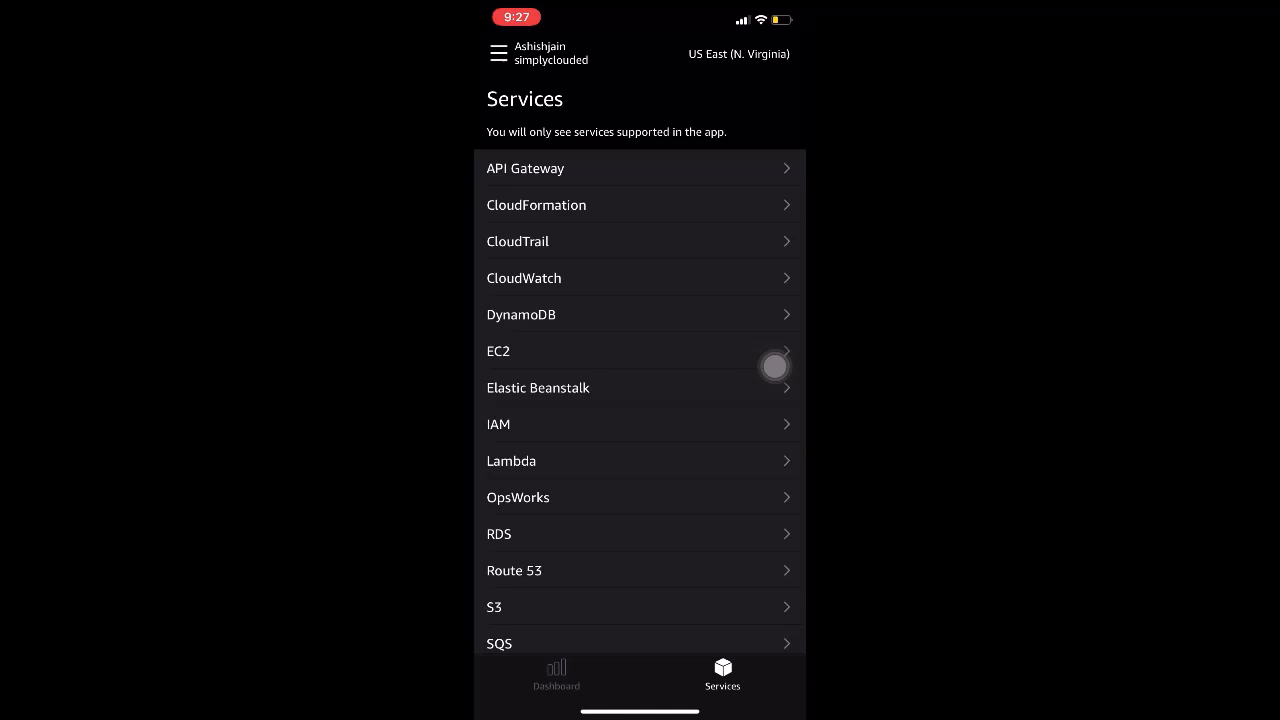
Navigate through EC2's instance list to the details of running instance ntwin_taqprod_1
{"action": "left_click", "coordinate": [618, 352]}
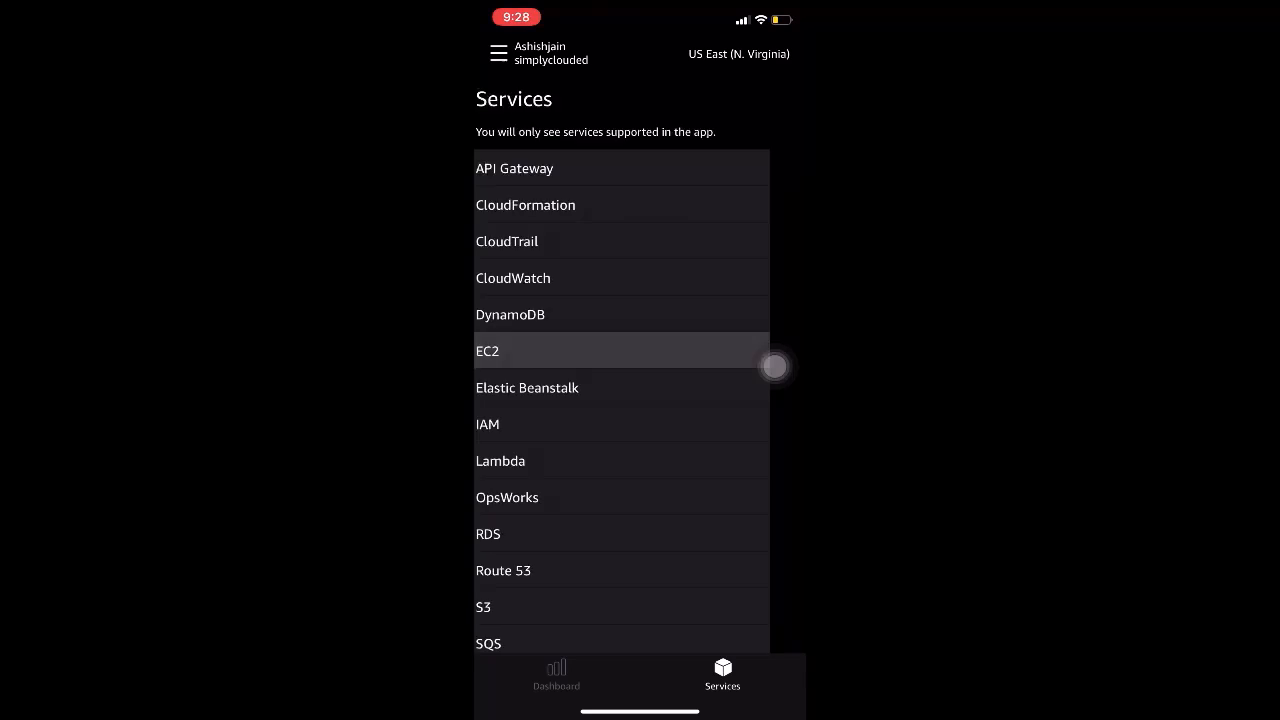
{"action": "left_click", "coordinate": [488, 352]}
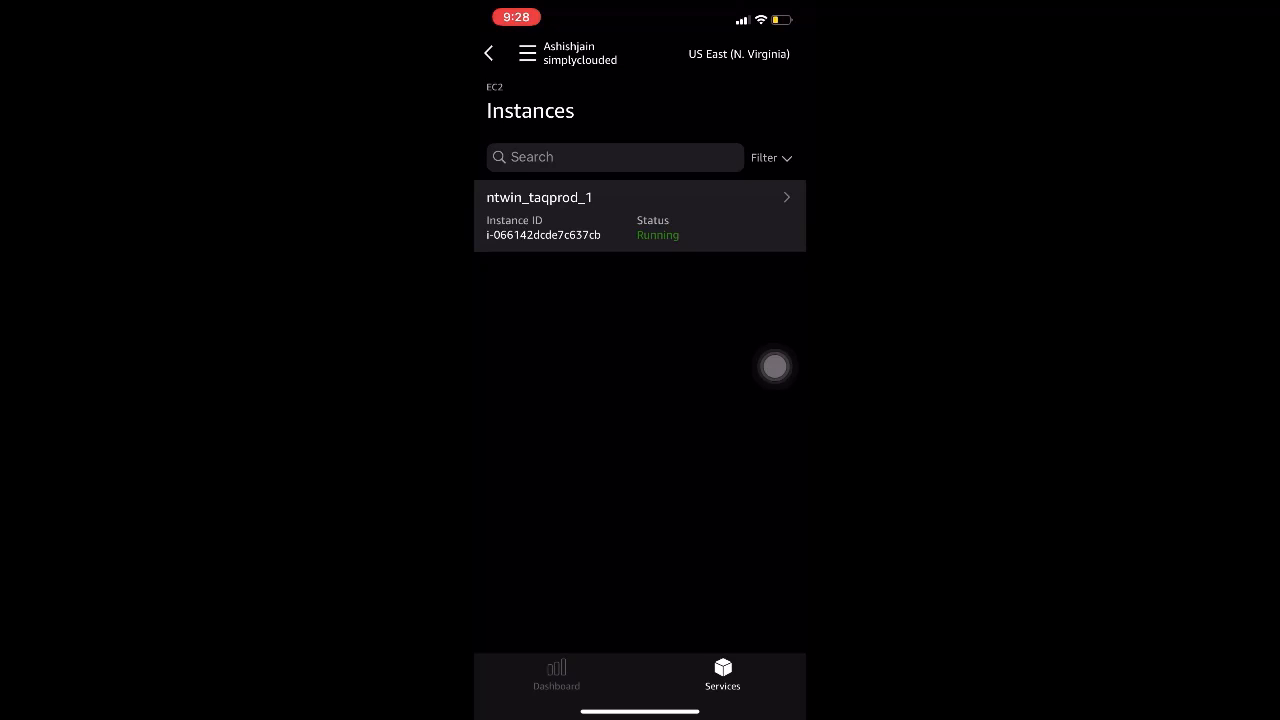
{"action": "left_click", "coordinate": [640, 198]}
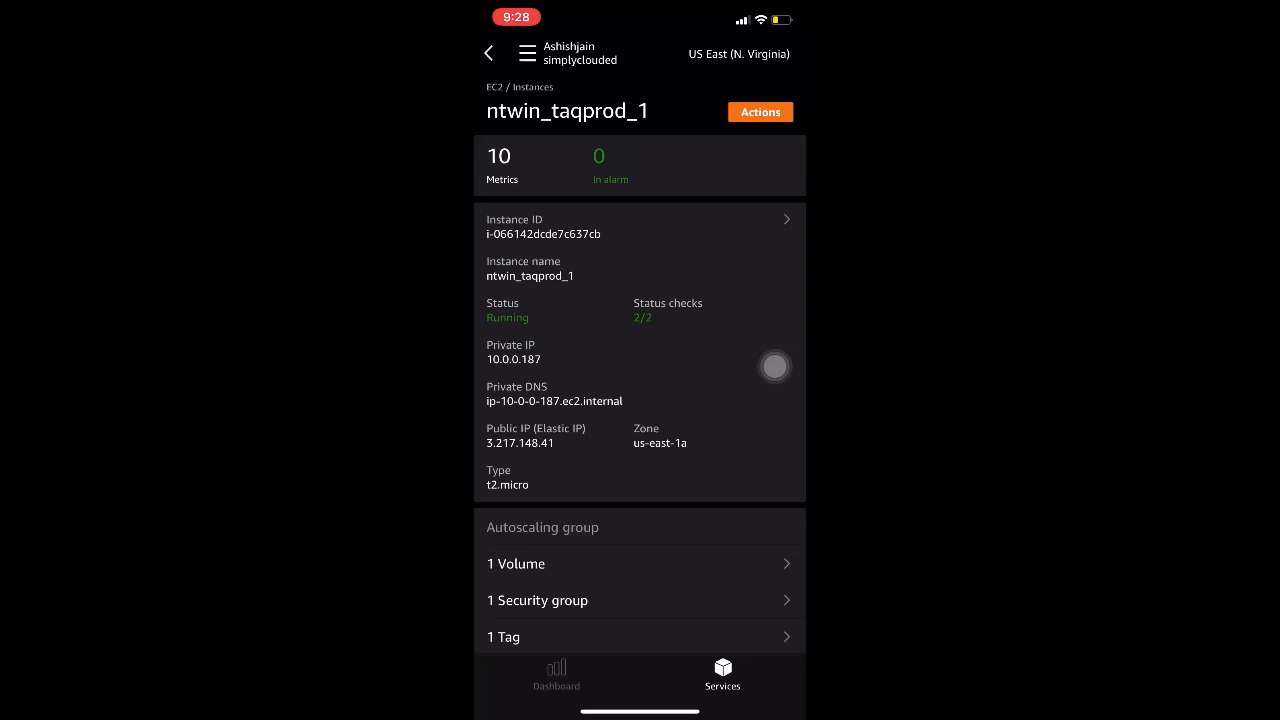
Stop instance ntwin_taqprod_1 via Actions, confirming the dialog and dismissing the success banner
{"action": "left_click", "coordinate": [760, 112]}
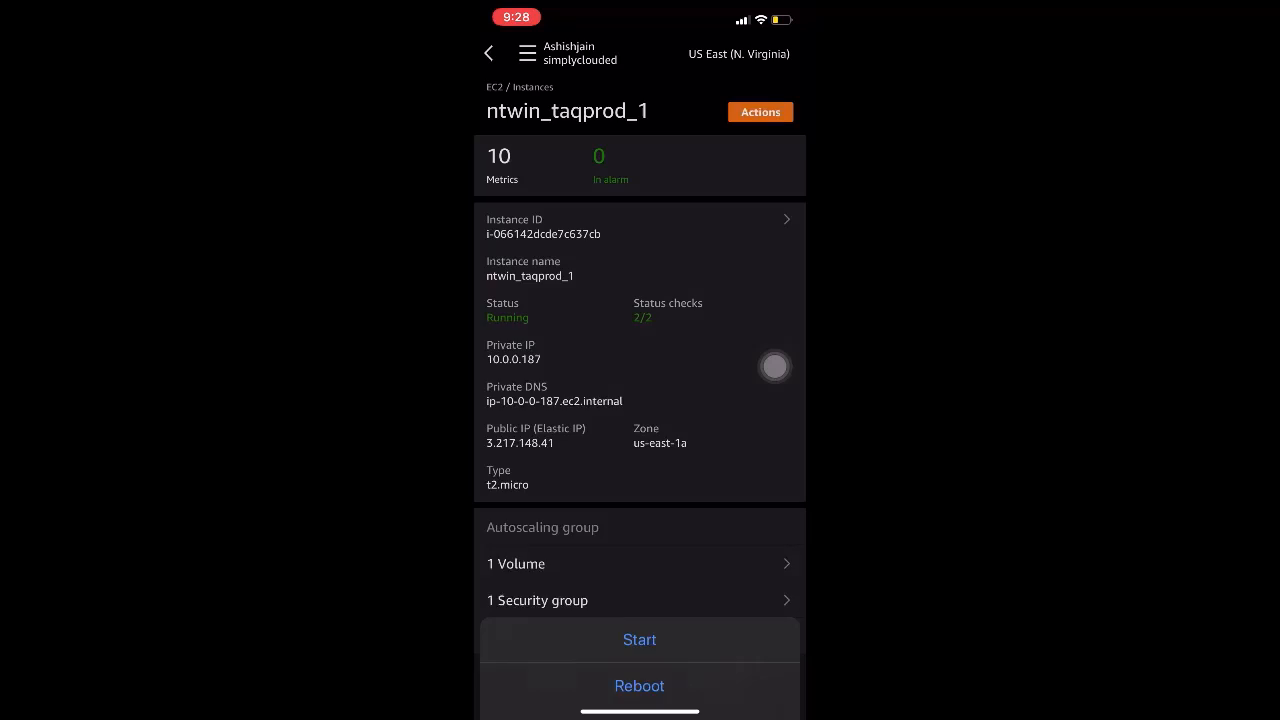
{"action": "left_click", "coordinate": [760, 112]}
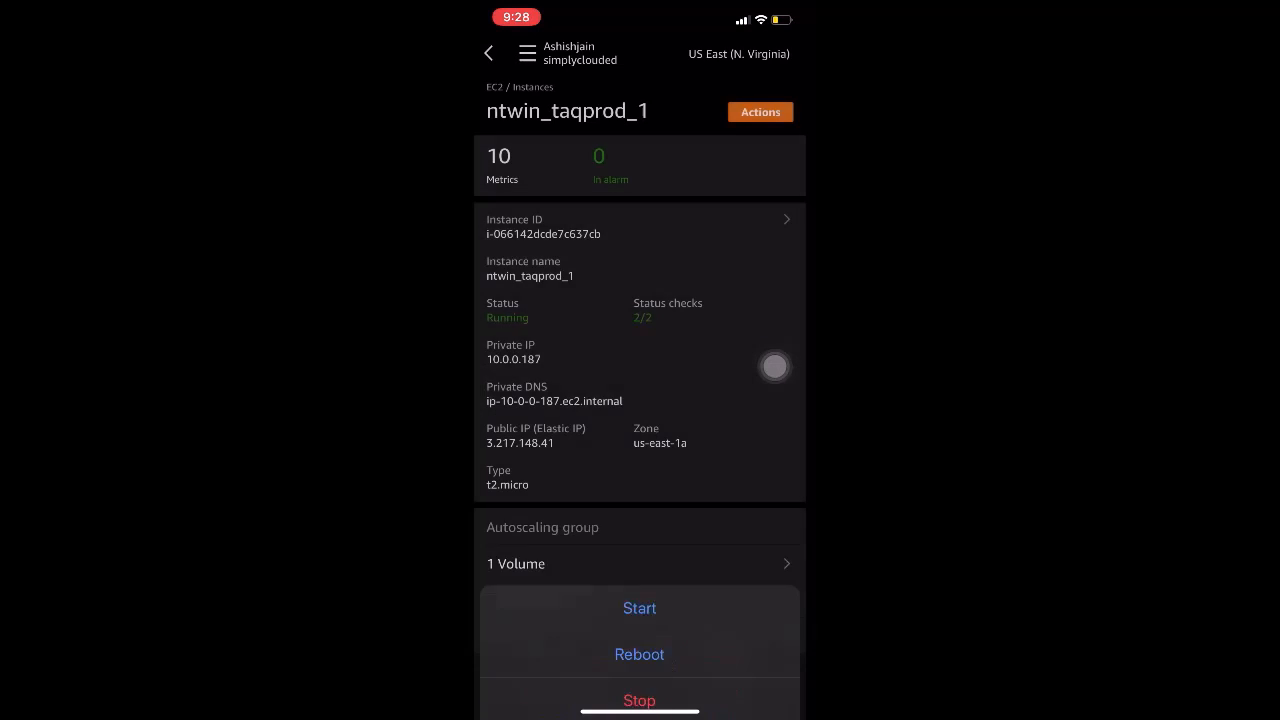
{"action": "left_click", "coordinate": [640, 700]}
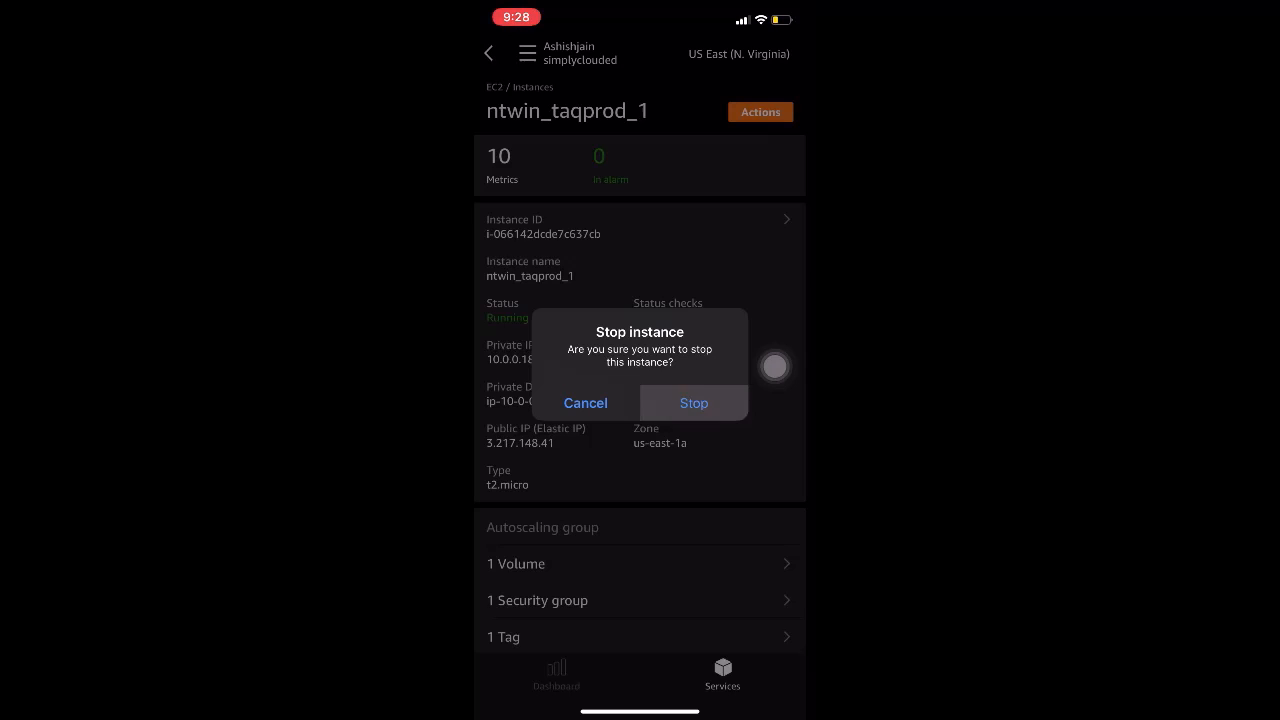
{"action": "left_click", "coordinate": [692, 404]}
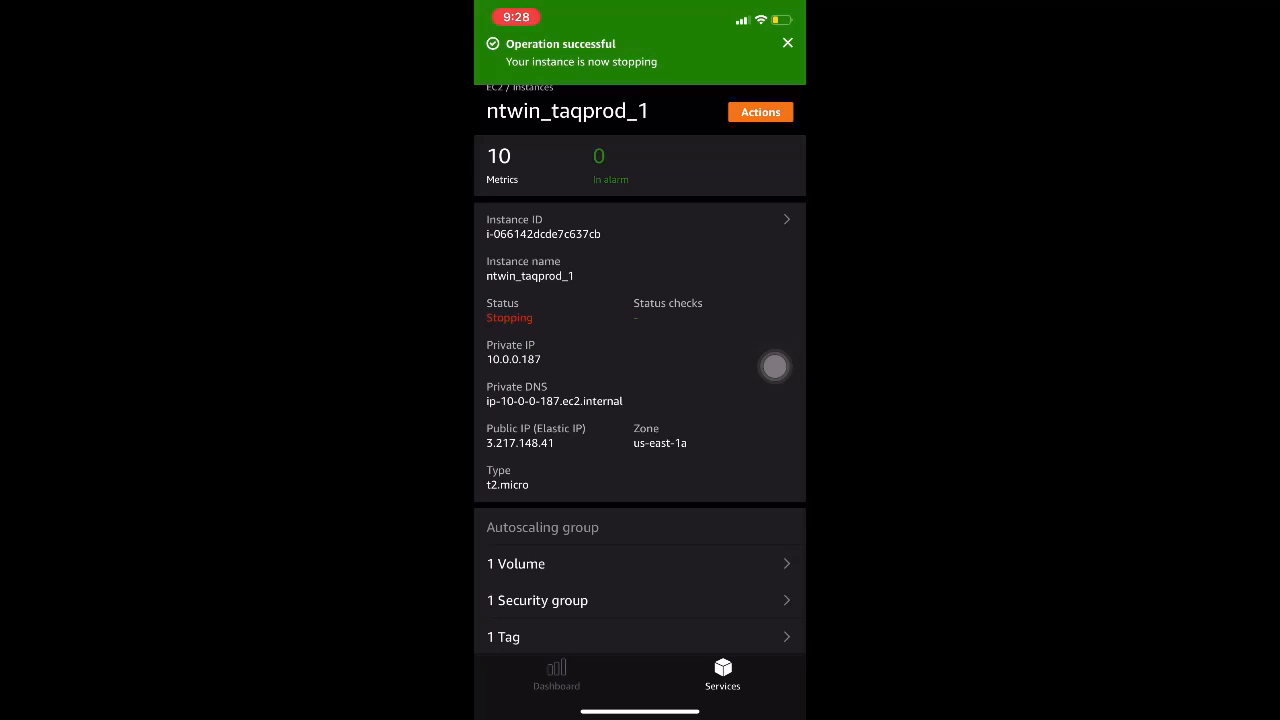
{"action": "left_click", "coordinate": [788, 42]}
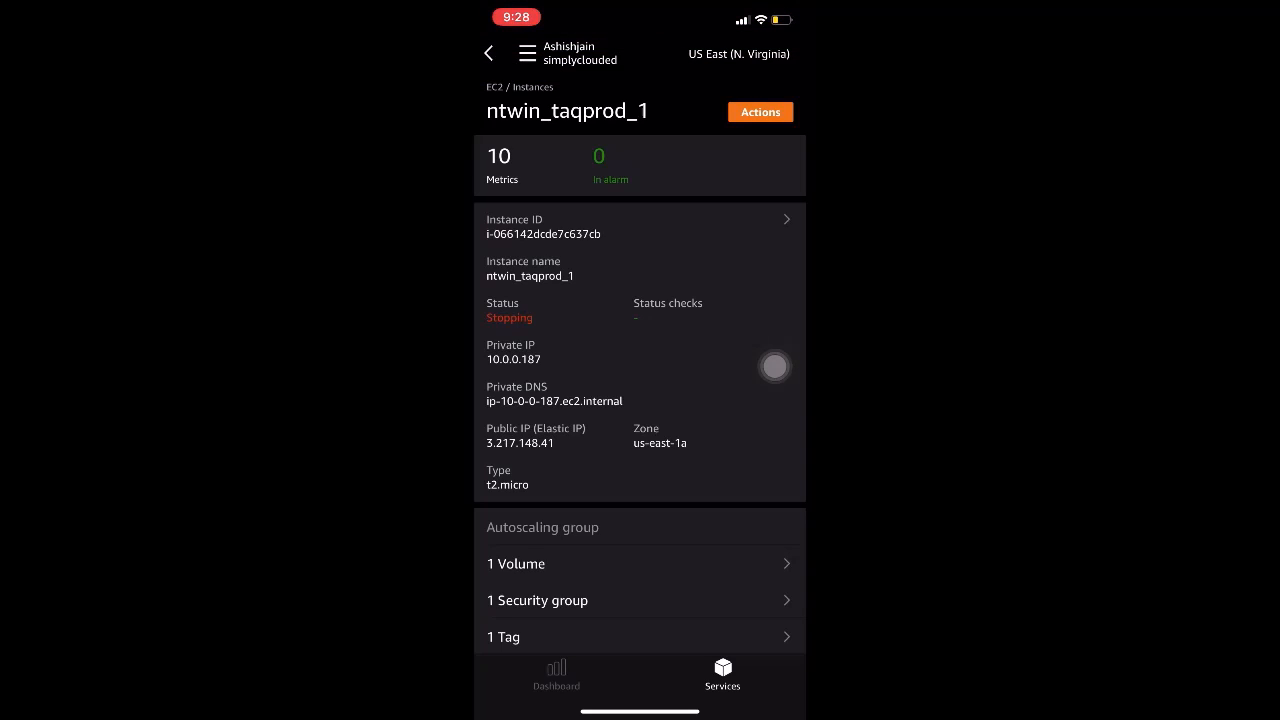
Return to the Services list and bring up the account menu with sign out
{"action": "left_click", "coordinate": [488, 52]}
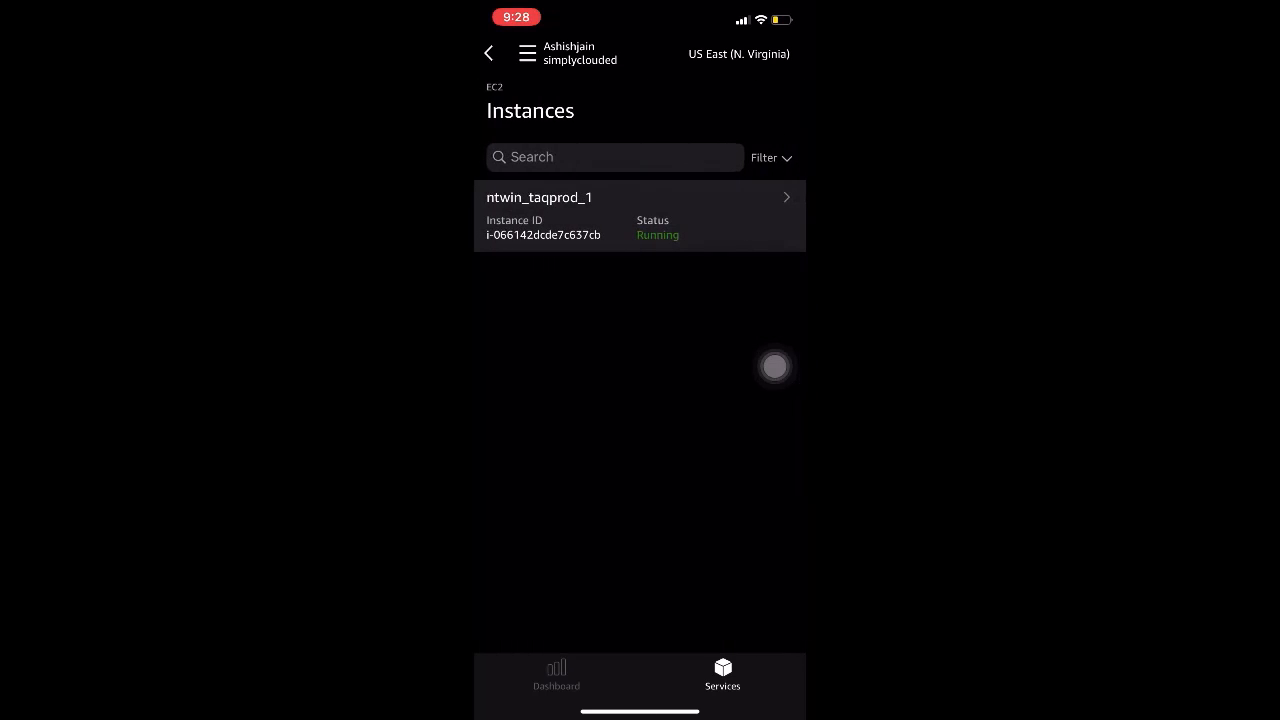
{"action": "left_click", "coordinate": [720, 672]}
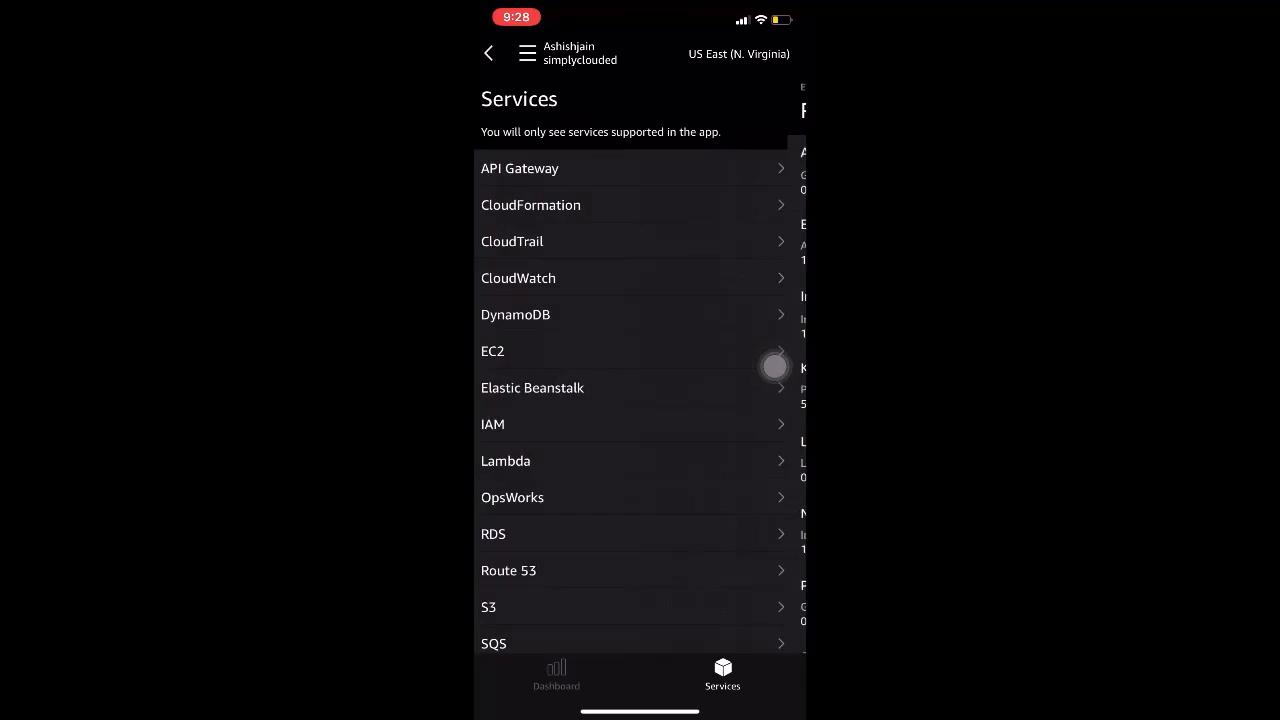
{"action": "left_click", "coordinate": [524, 54]}
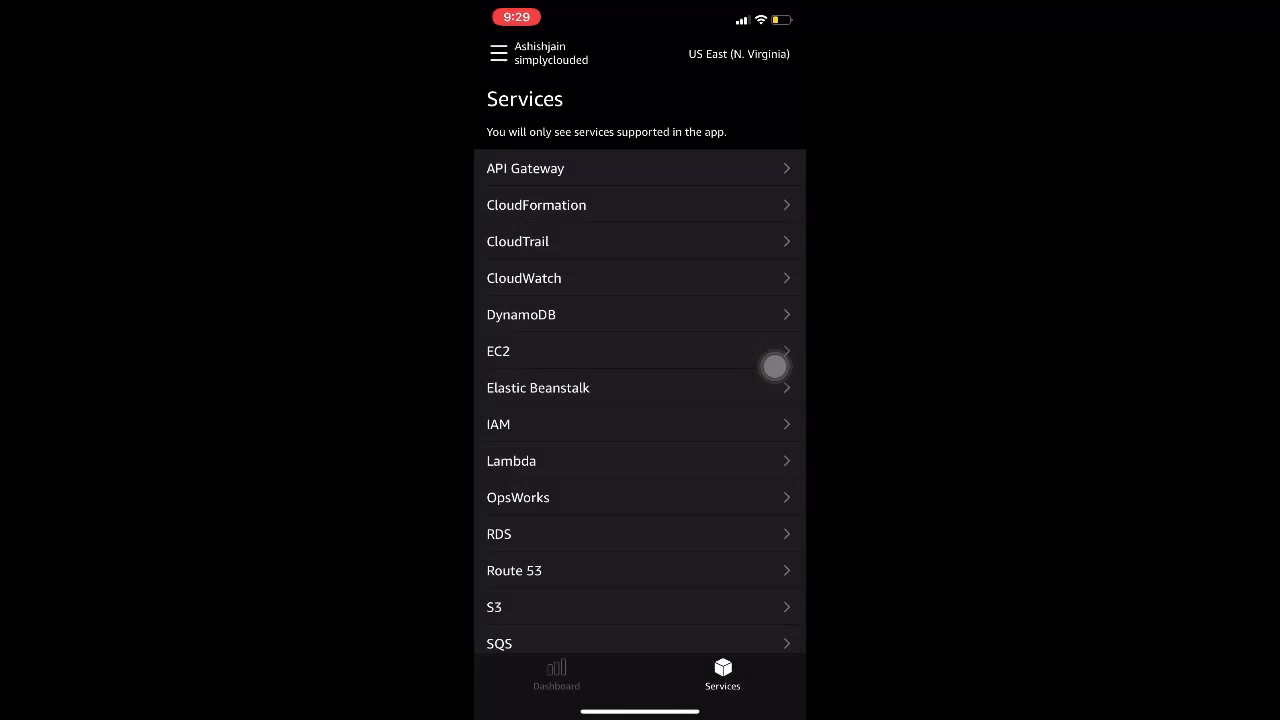
{"action": "left_click", "coordinate": [496, 52]}
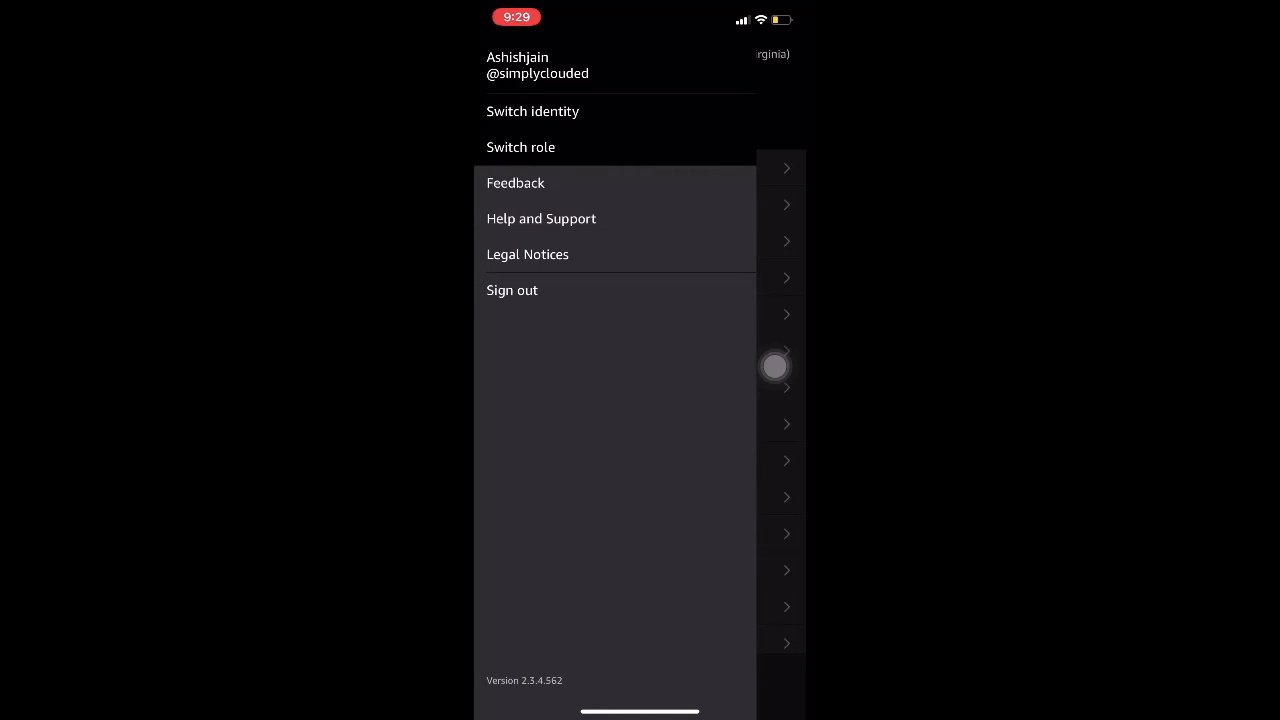